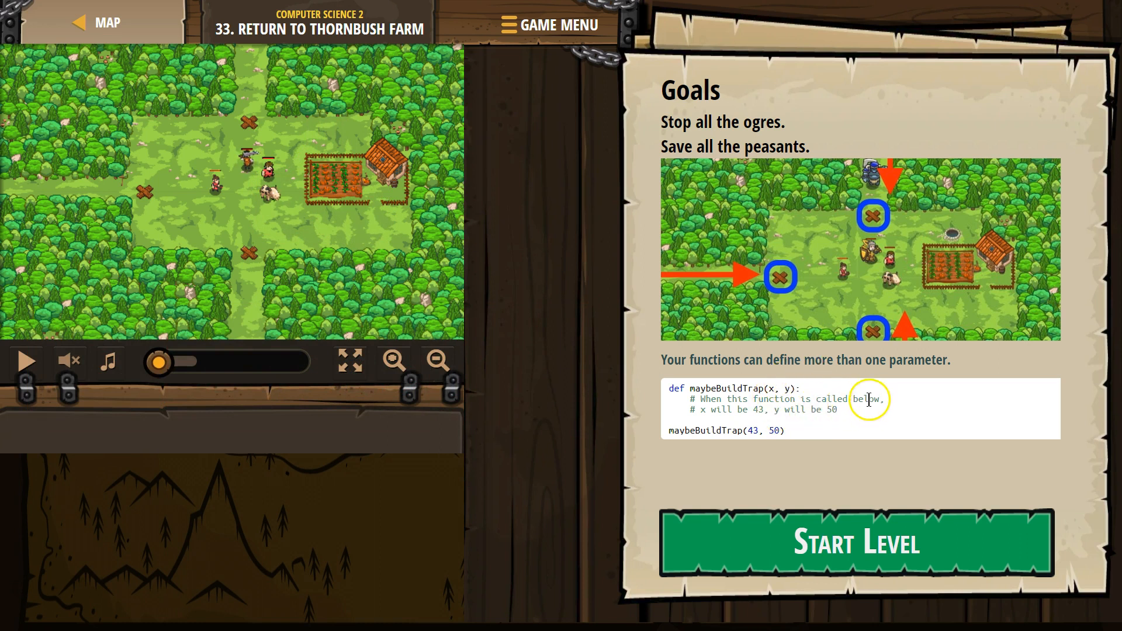
pyautogui.moveTo(725, 417)
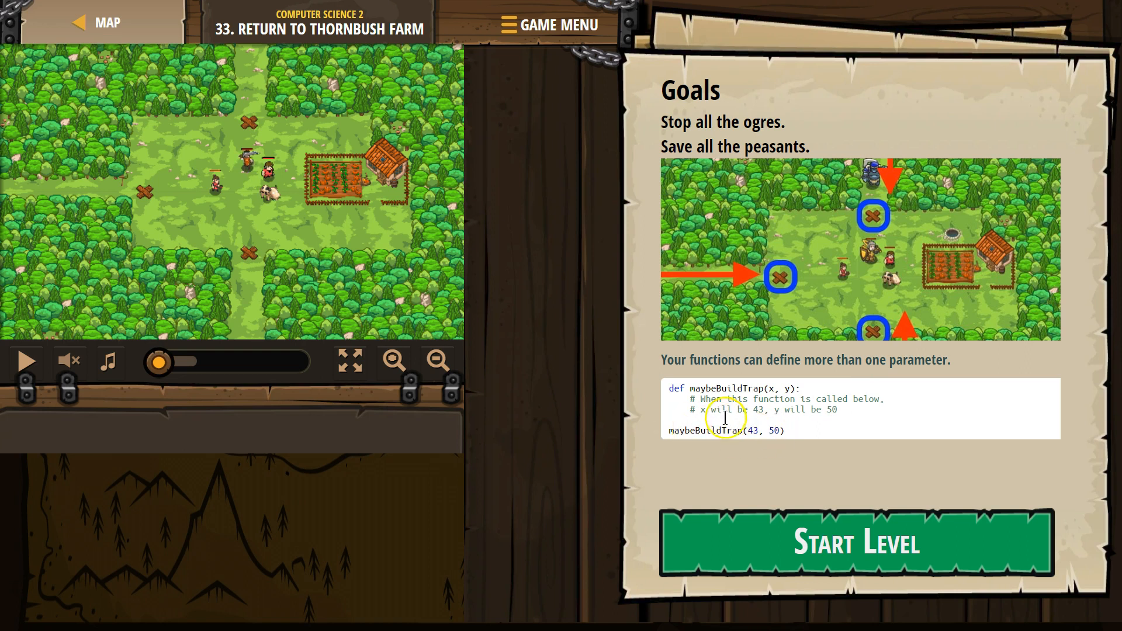
pyautogui.moveTo(795, 402)
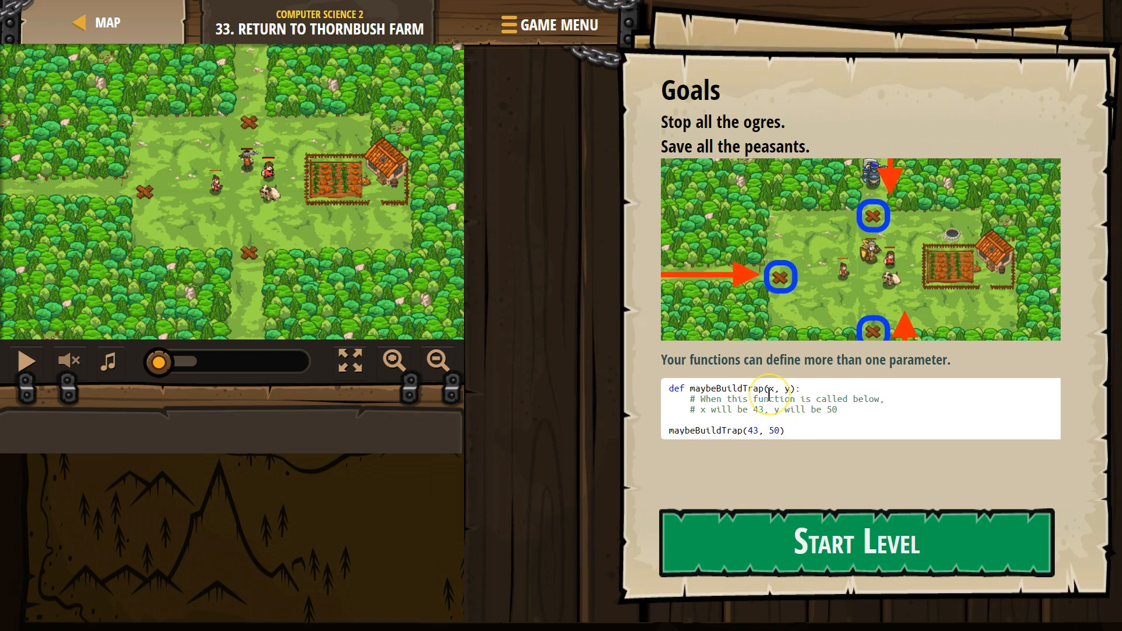
pyautogui.moveTo(711, 479)
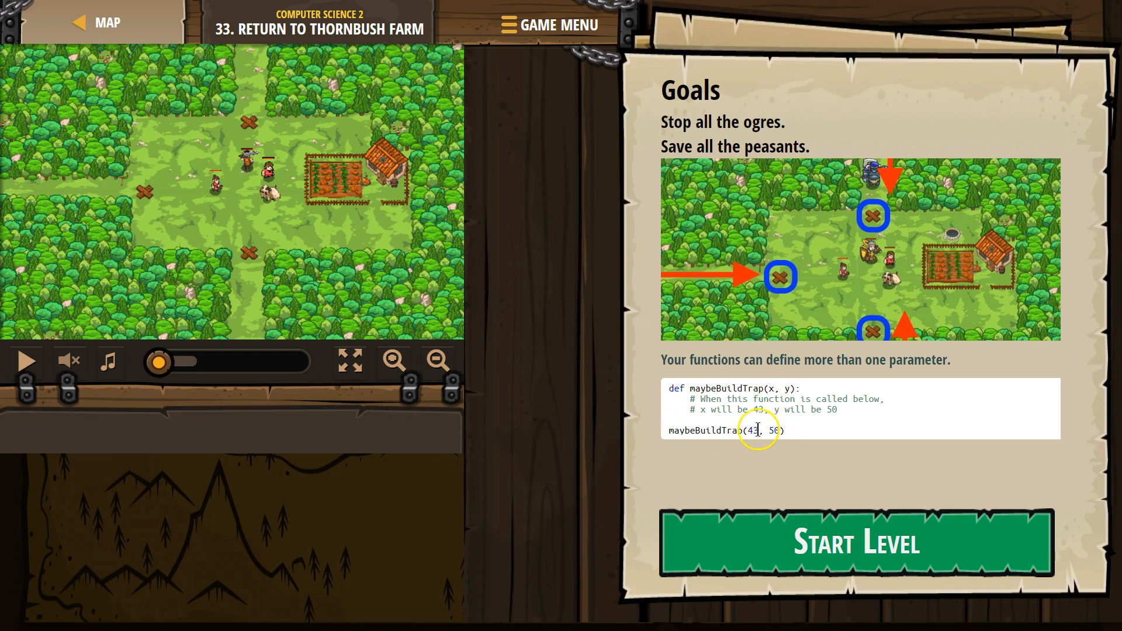
# Insert hero.buildXY("fence", 36, 30) via autocomplete inside the maybeBuildTrap enemy check.
pyautogui.click(844, 537)
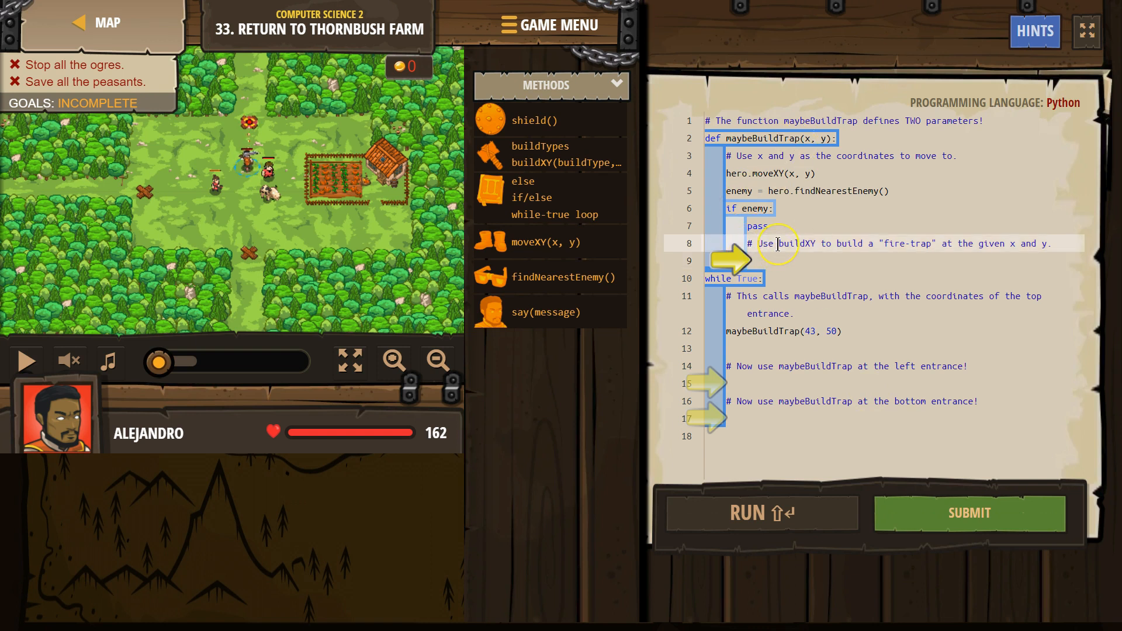
pyautogui.click(768, 260)
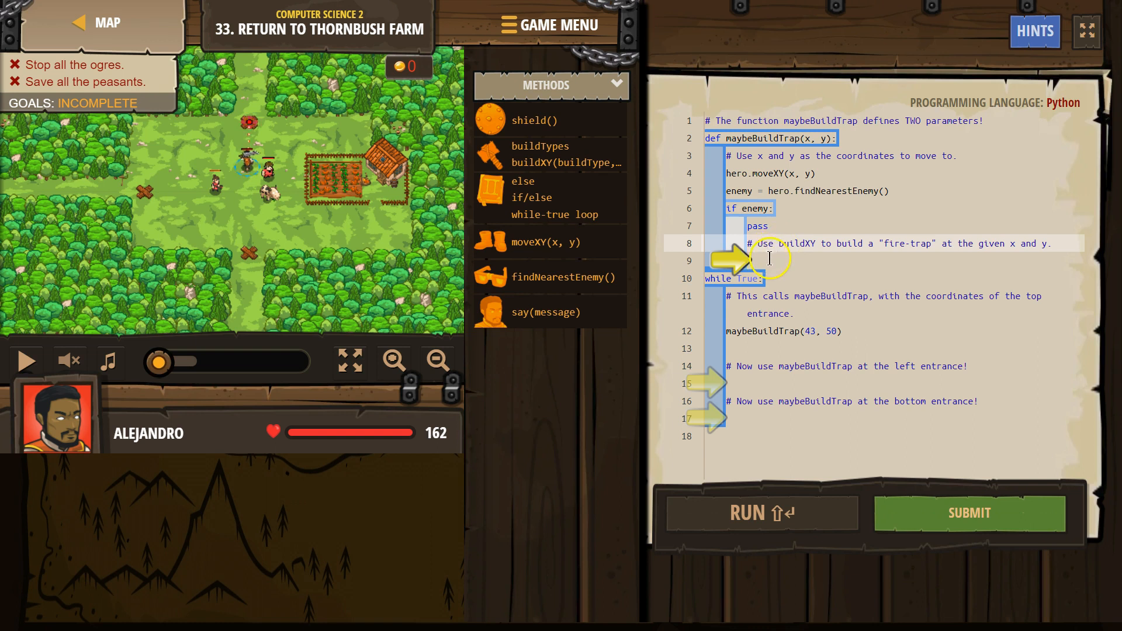
pyautogui.moveTo(990, 243)
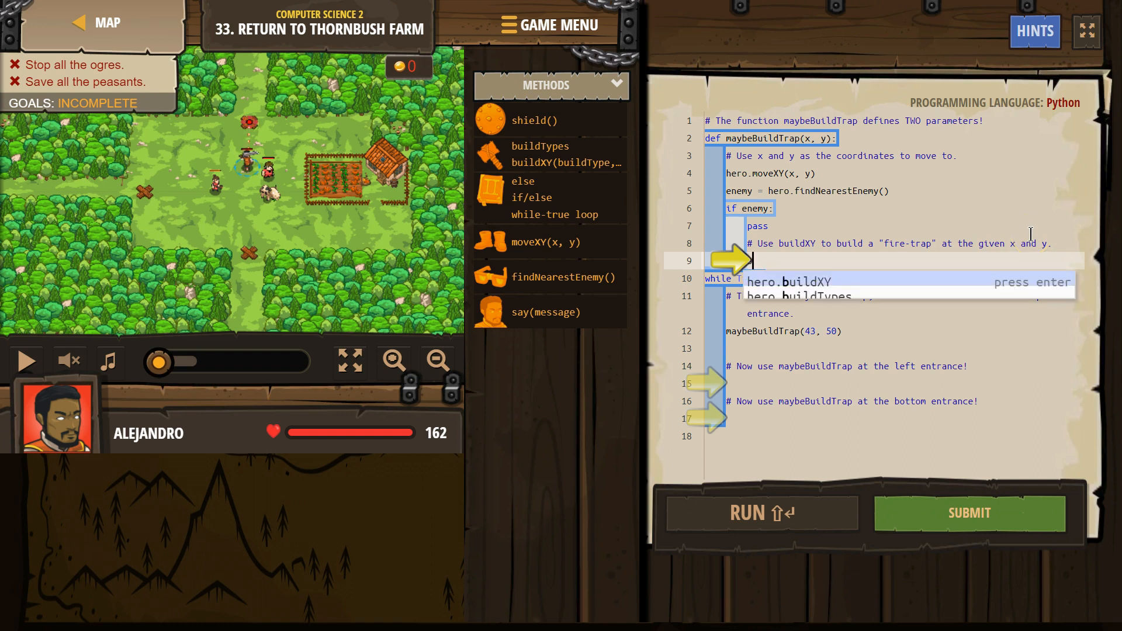
pyautogui.write('buildXY("fence", 36, 30')
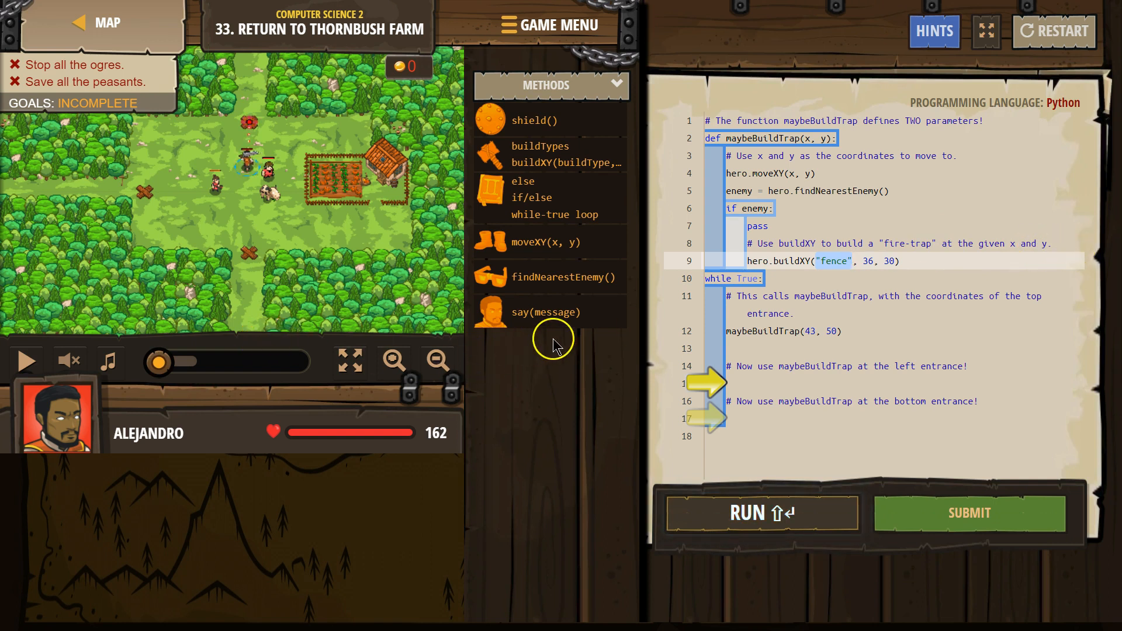
pyautogui.click(739, 304)
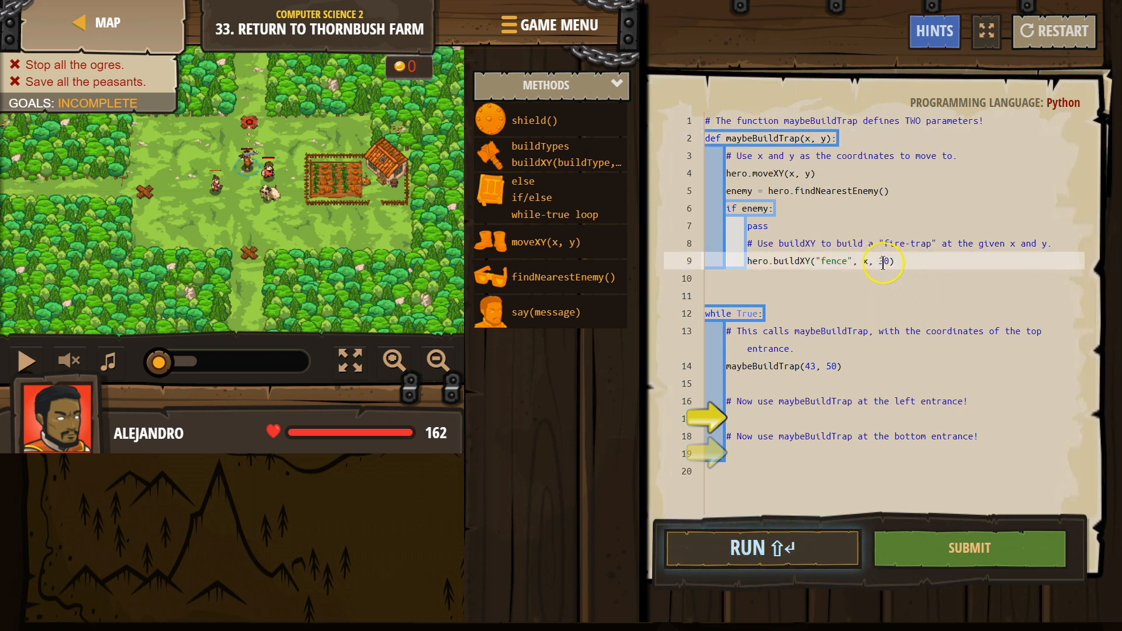
# Change the buildXY coordinates to the x, y parameters and tidy the blank line.
pyautogui.write('x, y')
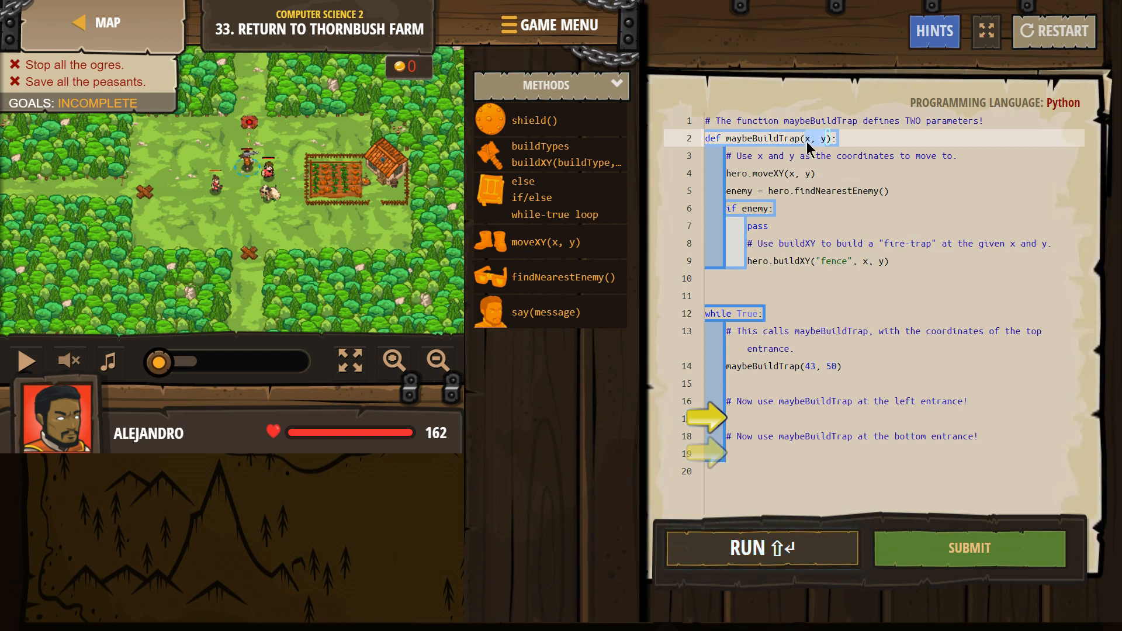
pyautogui.click(784, 365)
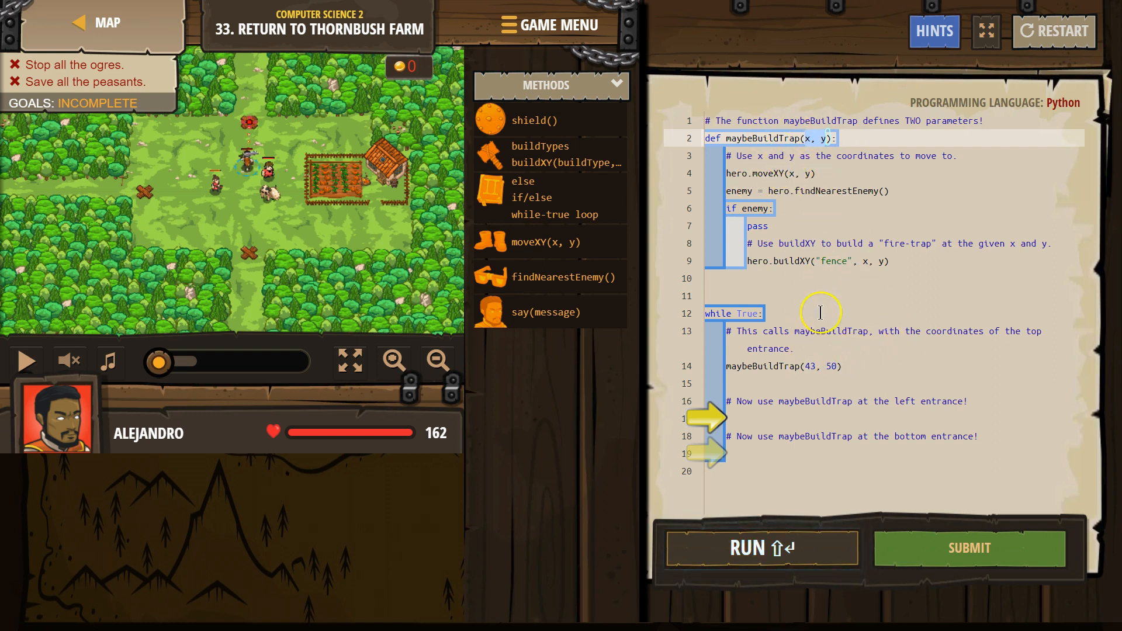
pyautogui.moveTo(808, 207)
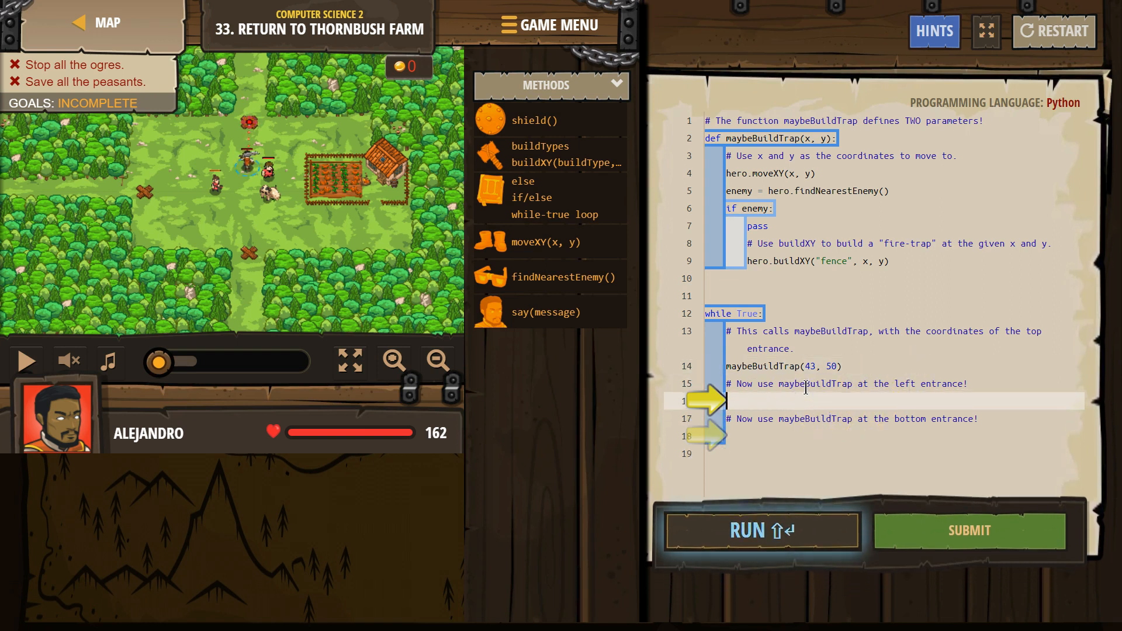
# Add maybeBuildTrap(25, 34) under the left-entrance comment.
pyautogui.write('maybeBuil')
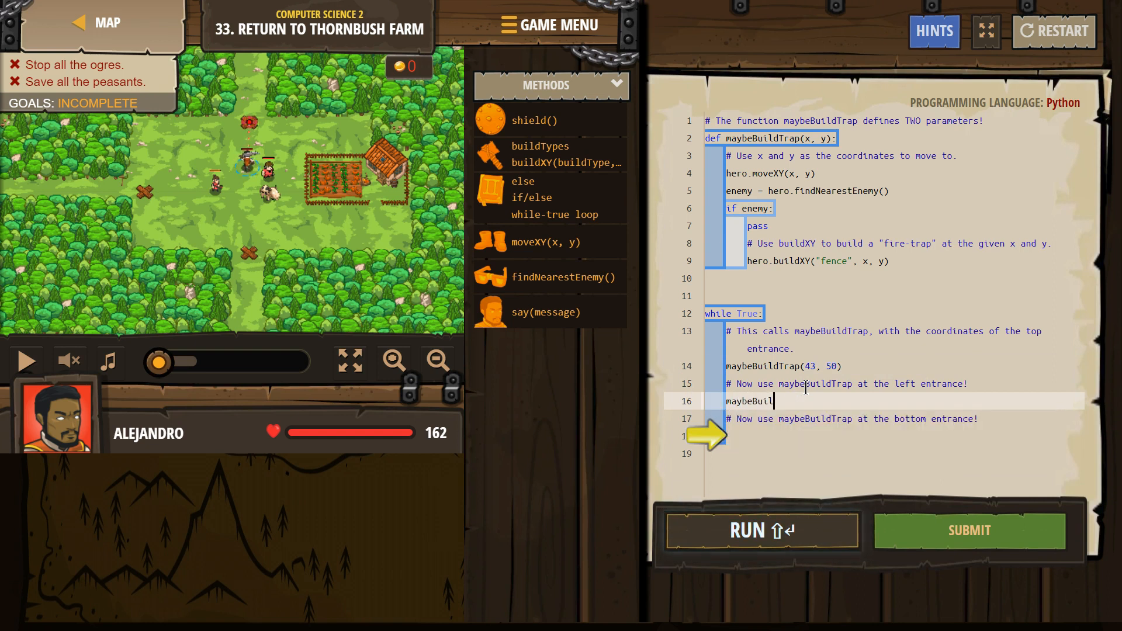
pyautogui.write('dTrap()')
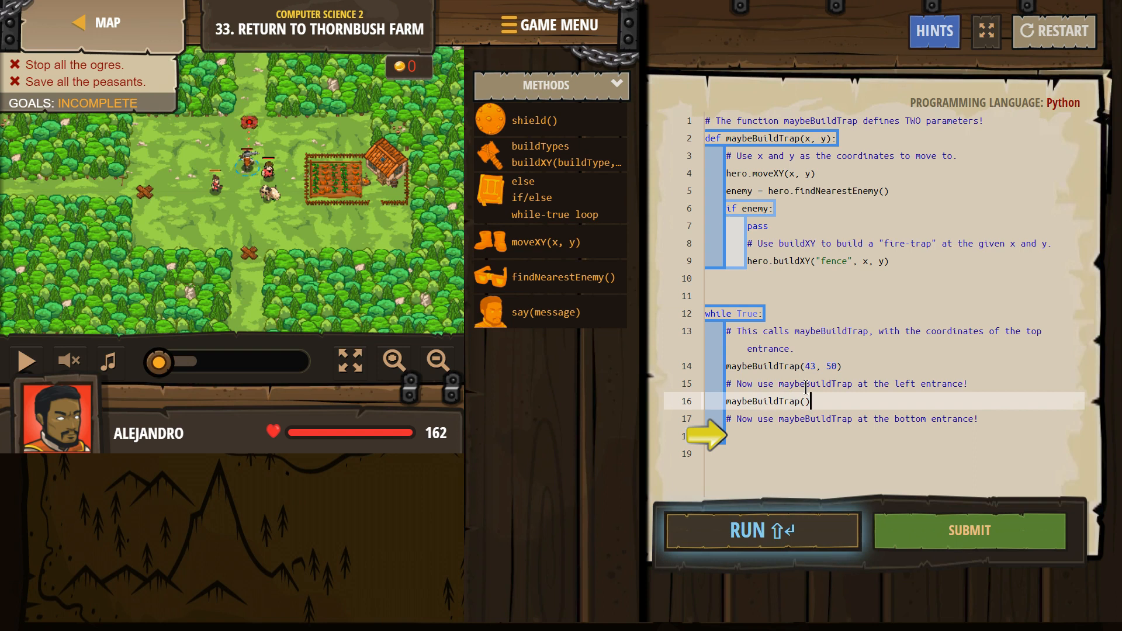
pyautogui.moveTo(151, 200)
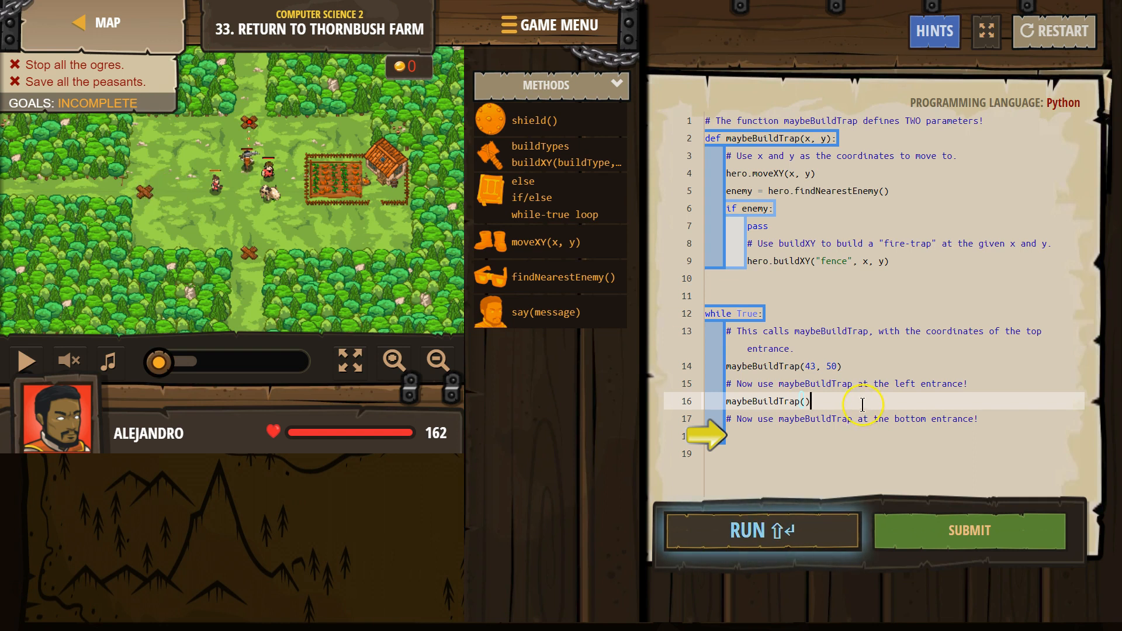
pyautogui.write('25, 34')
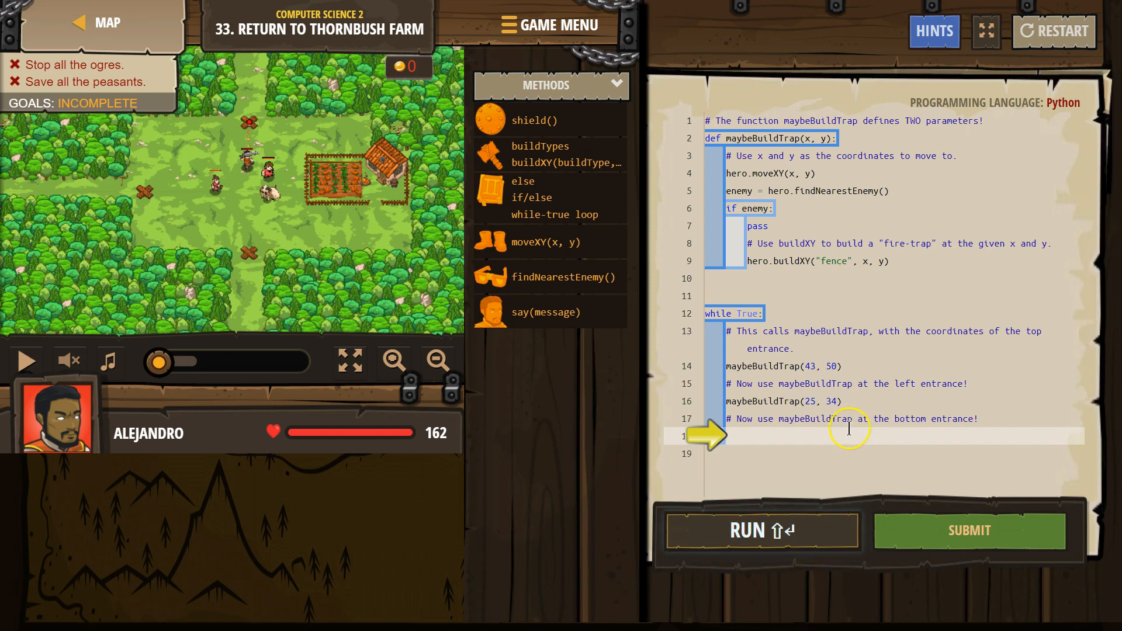
# Add the bottom-entrance maybeBuildTrap call starting with 43 as the x coordinate.
pyautogui.write('maybe')
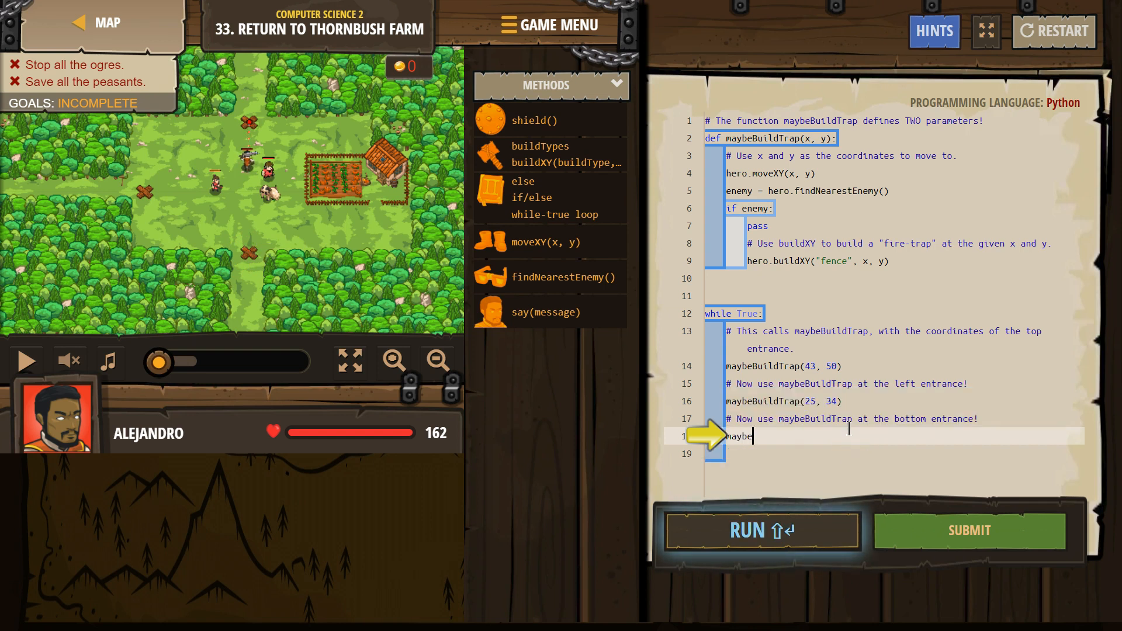
pyautogui.write('BuildTrap')
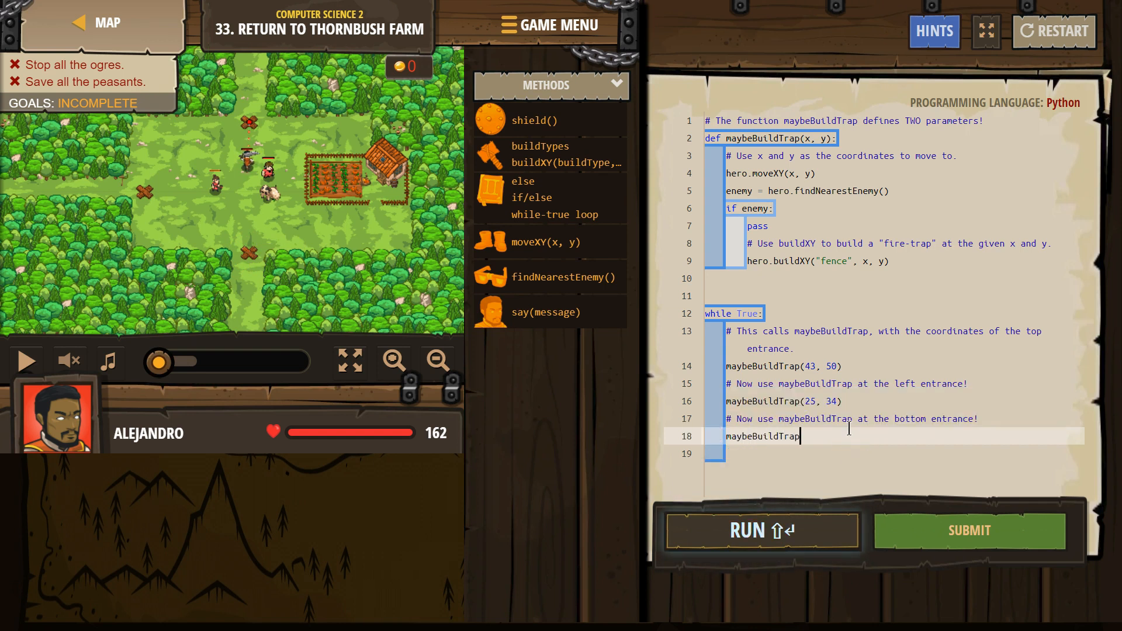
pyautogui.write('(')
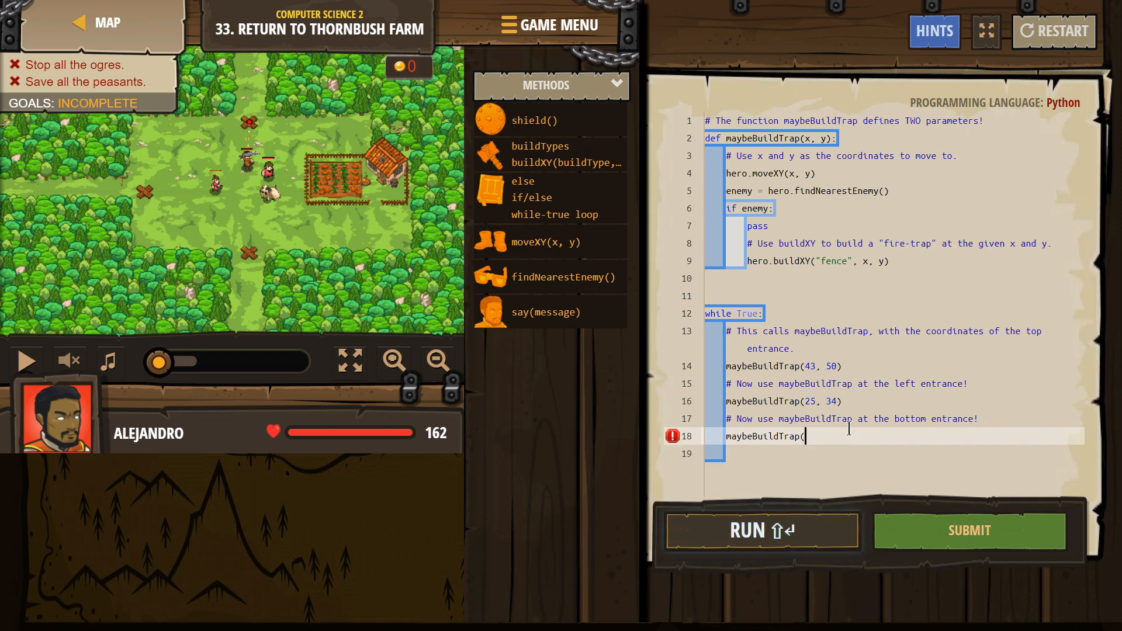
pyautogui.write('43,')
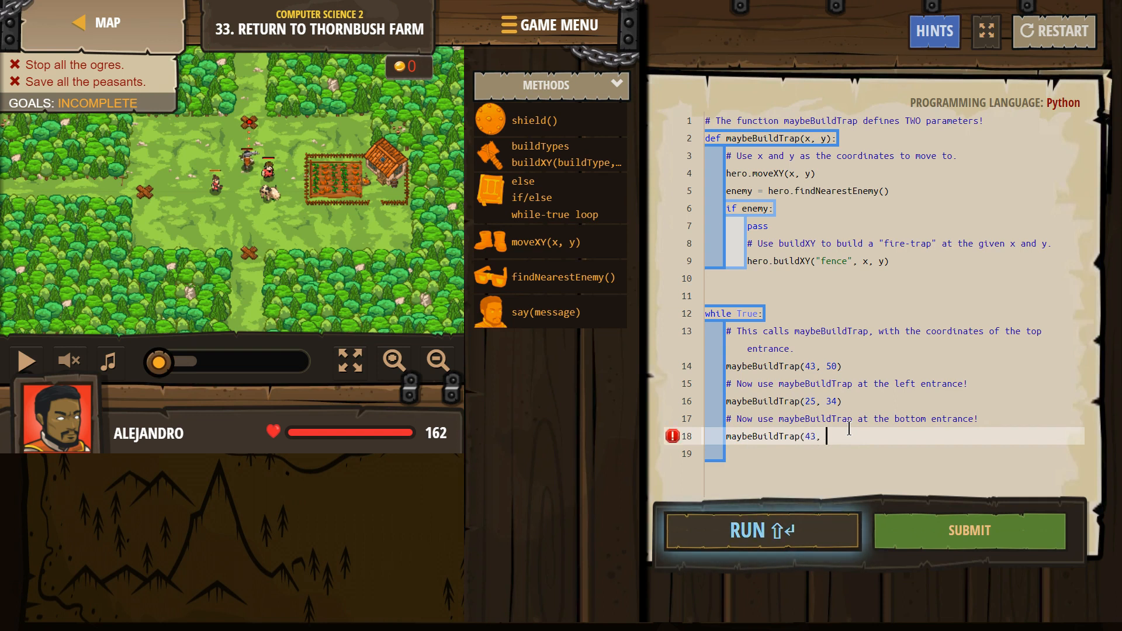
pyautogui.write('50')
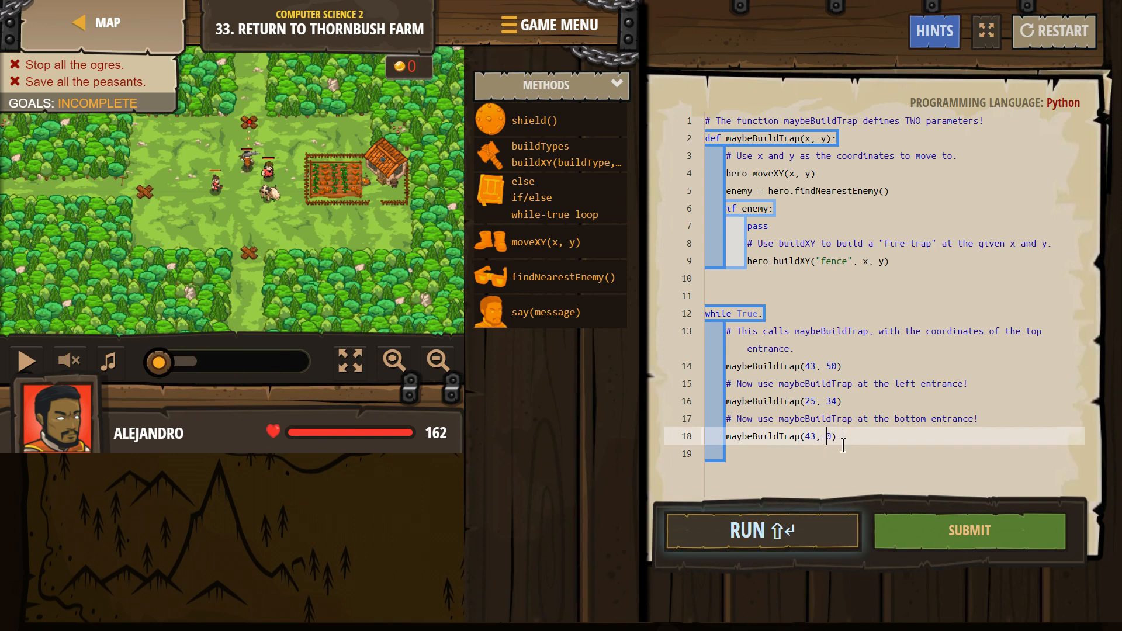
# Finish the bottom-entrance coordinates as 43, 20 and change the built type to "fire-trap".
pyautogui.write('2')
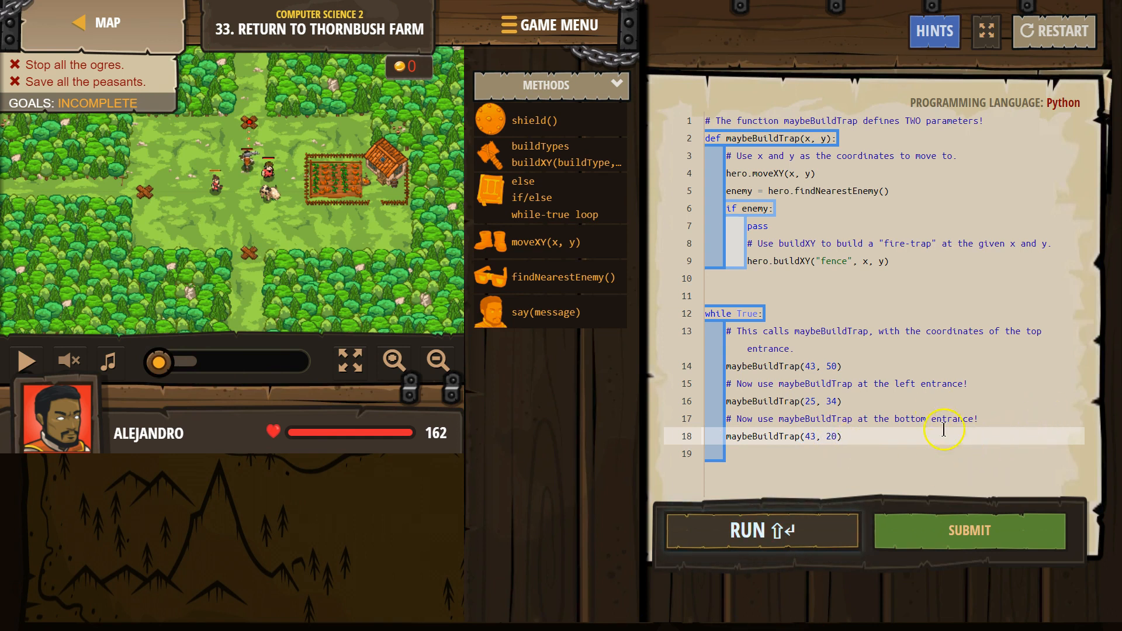
pyautogui.click(764, 530)
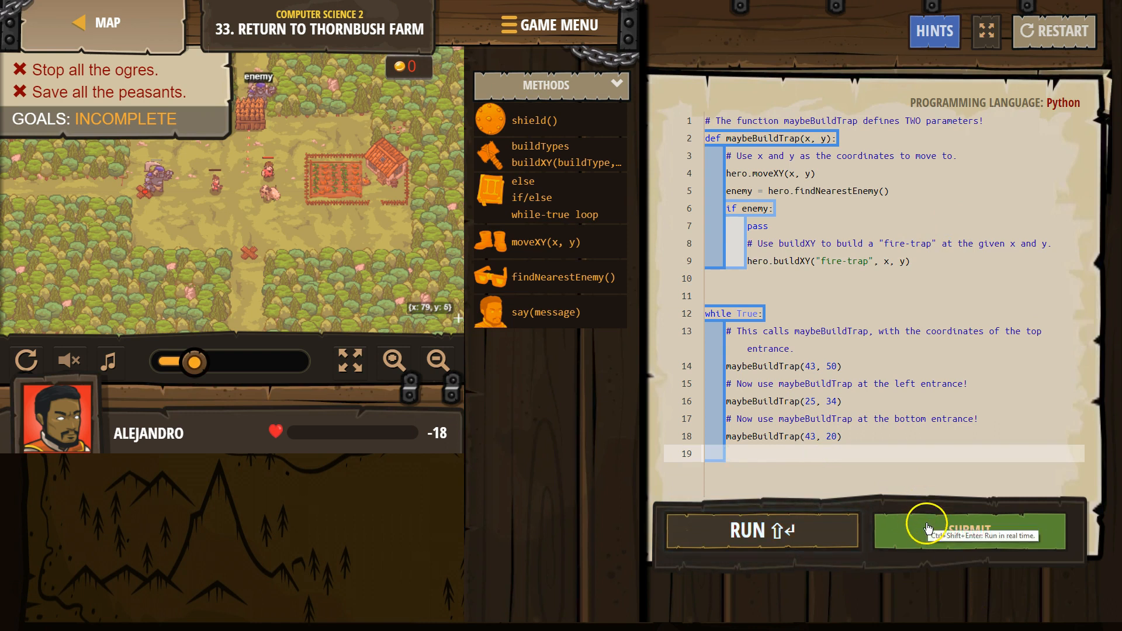
# Submit the solution, skip playback and dismiss the Level Complete dialog.
pyautogui.click(926, 531)
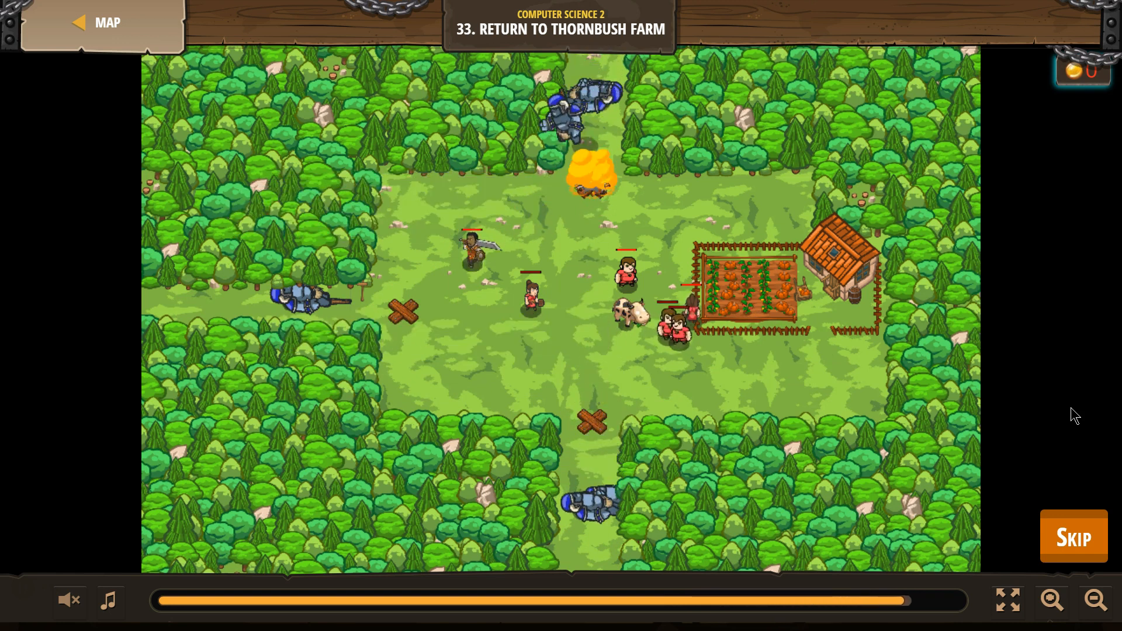
pyautogui.click(1073, 536)
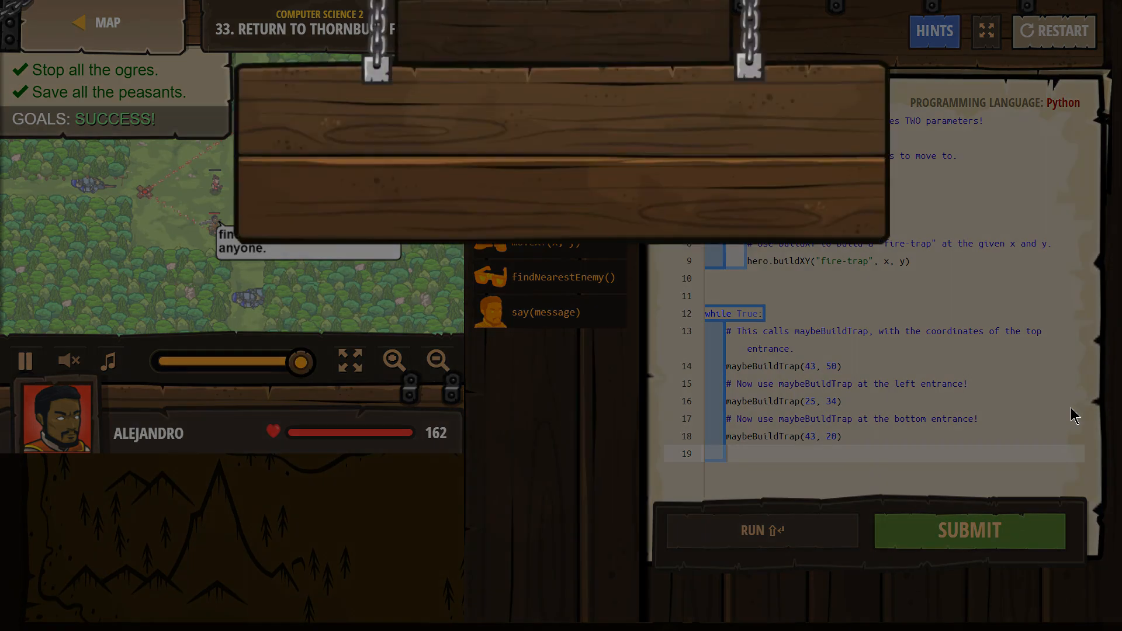
pyautogui.click(970, 530)
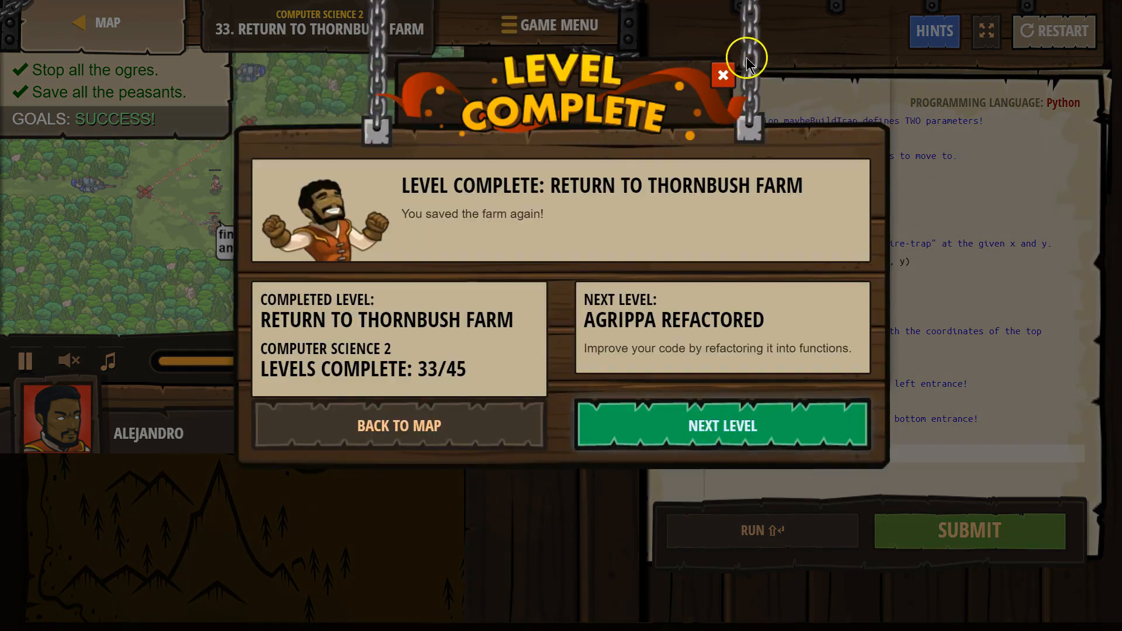
pyautogui.click(722, 75)
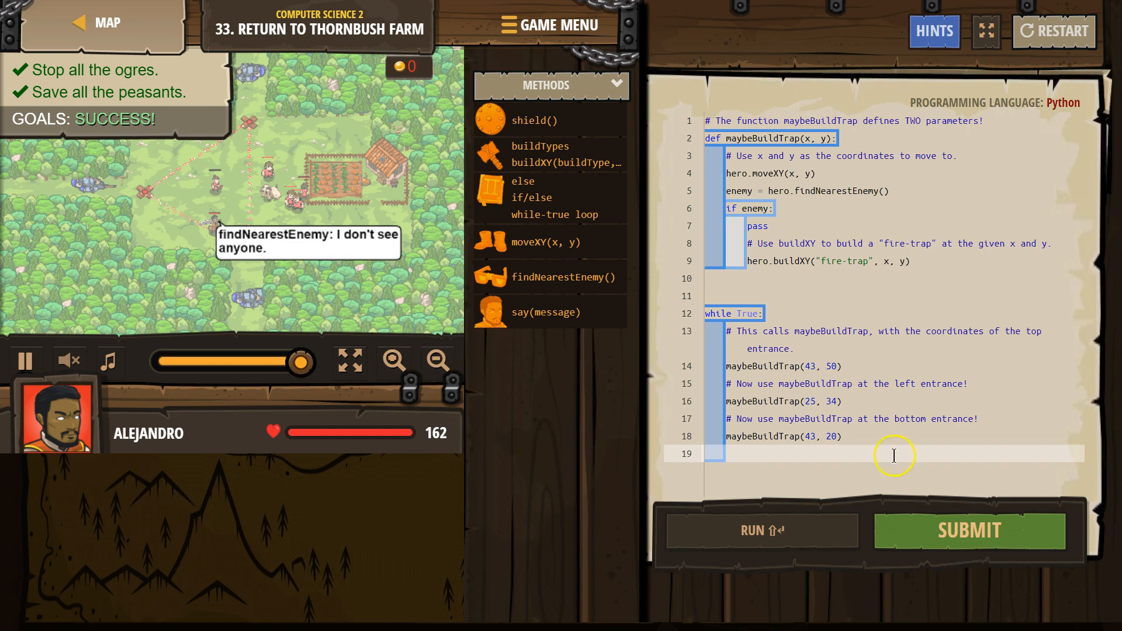
pyautogui.click(764, 437)
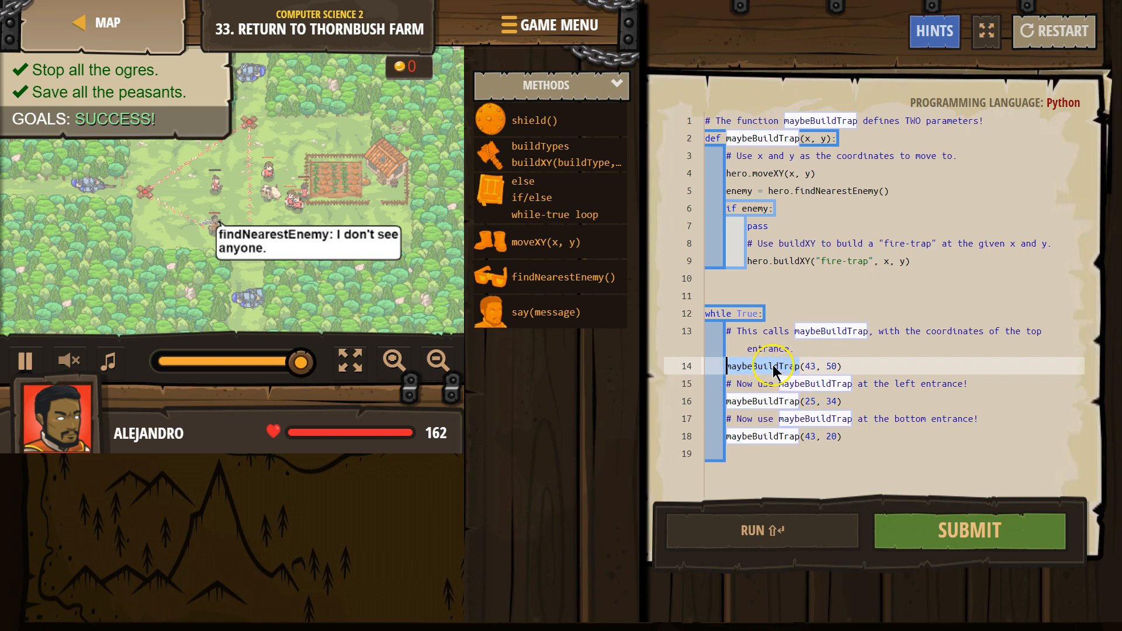
pyautogui.click(813, 366)
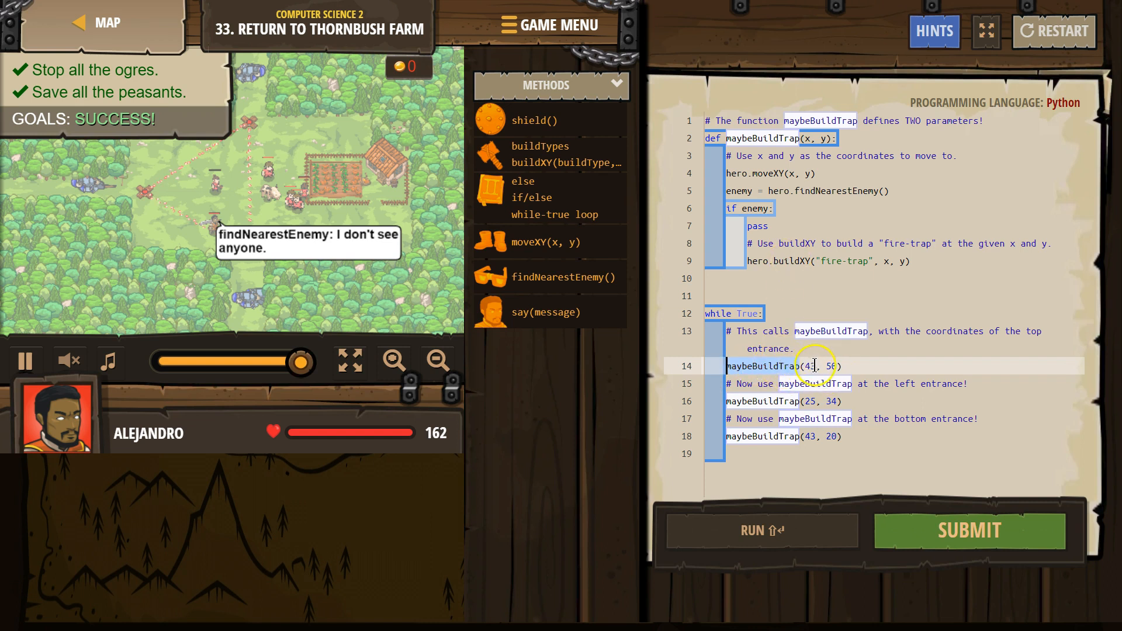